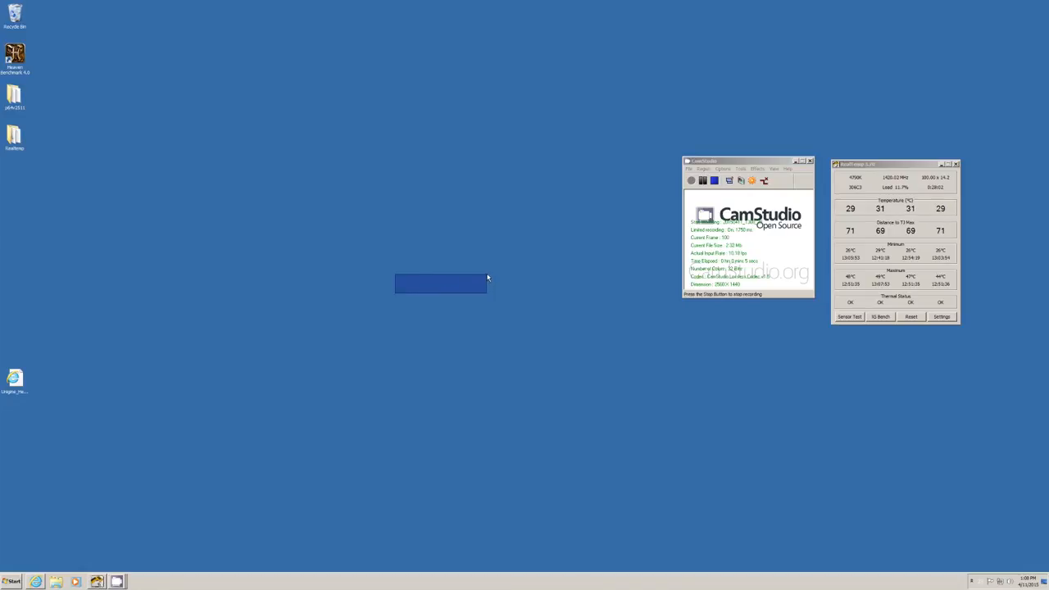
# Step: Launch Catalyst Control Center from the desktop and choose Enable AMD CrossFireX under Performance
pyautogui.rightClick(441, 282)
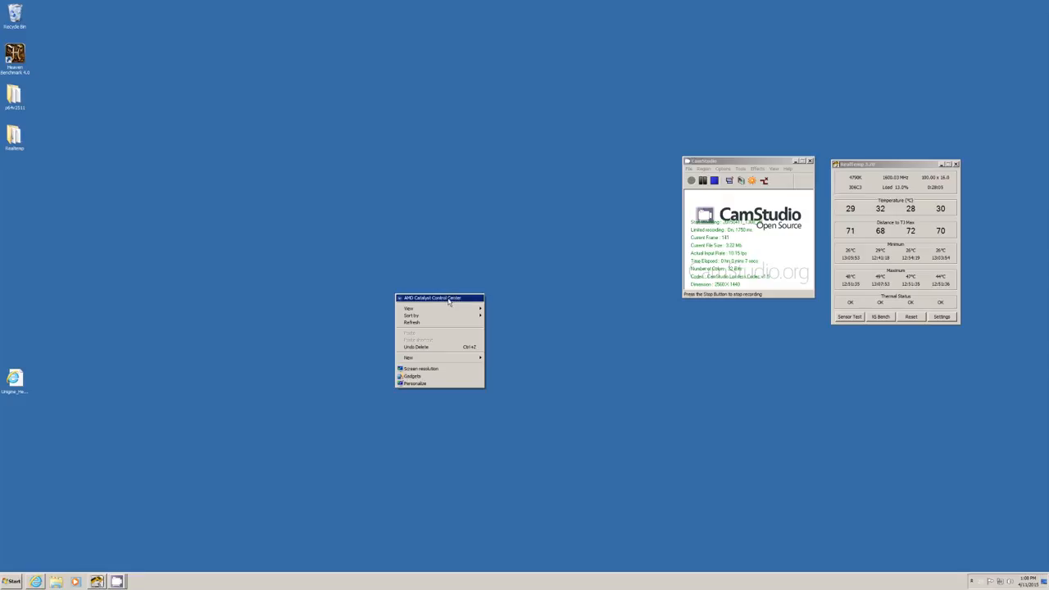
pyautogui.click(446, 302)
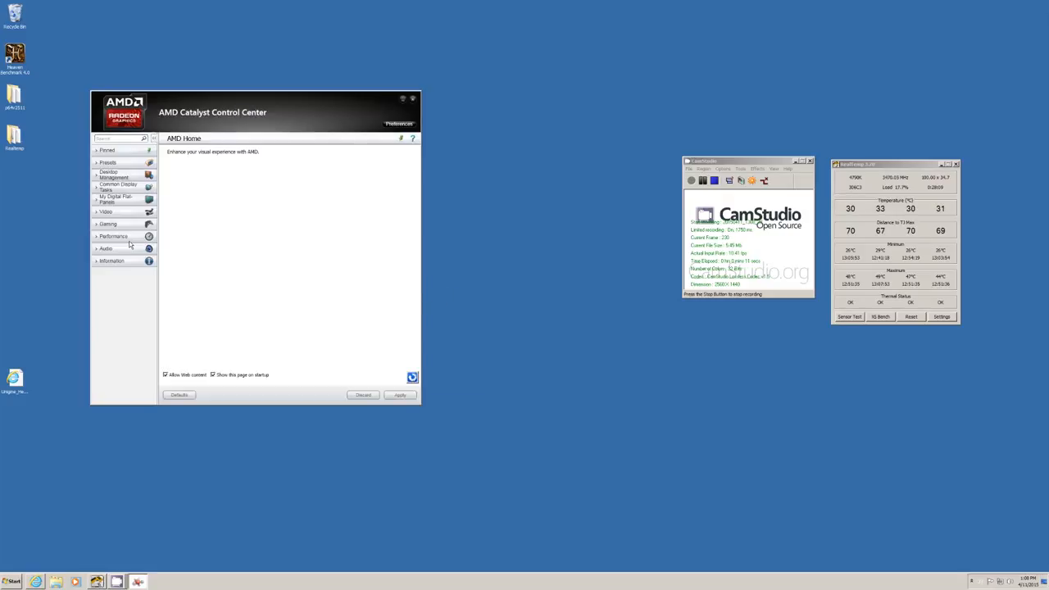
pyautogui.click(115, 236)
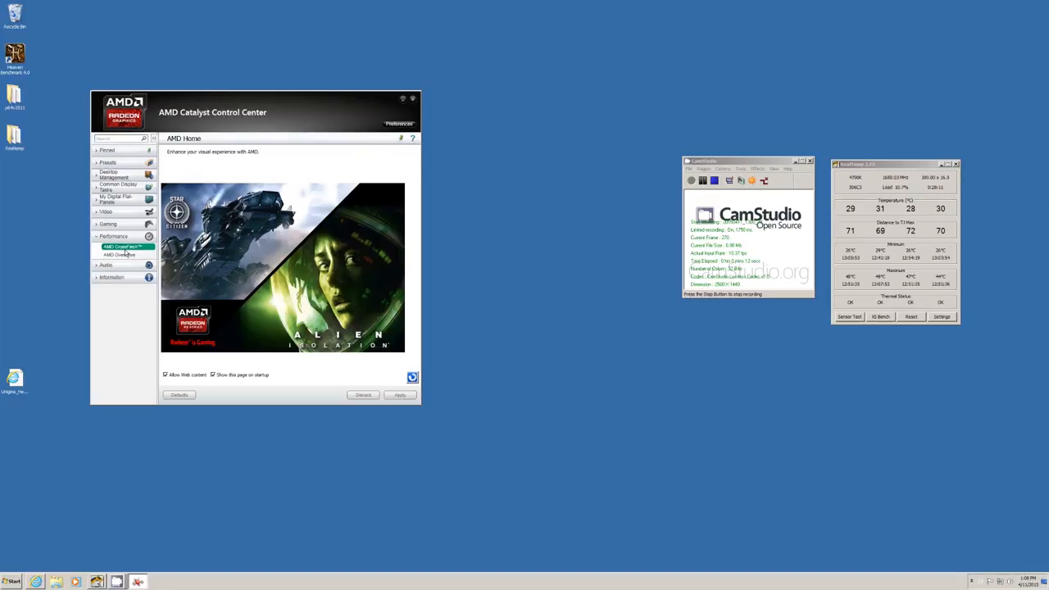
pyautogui.click(121, 246)
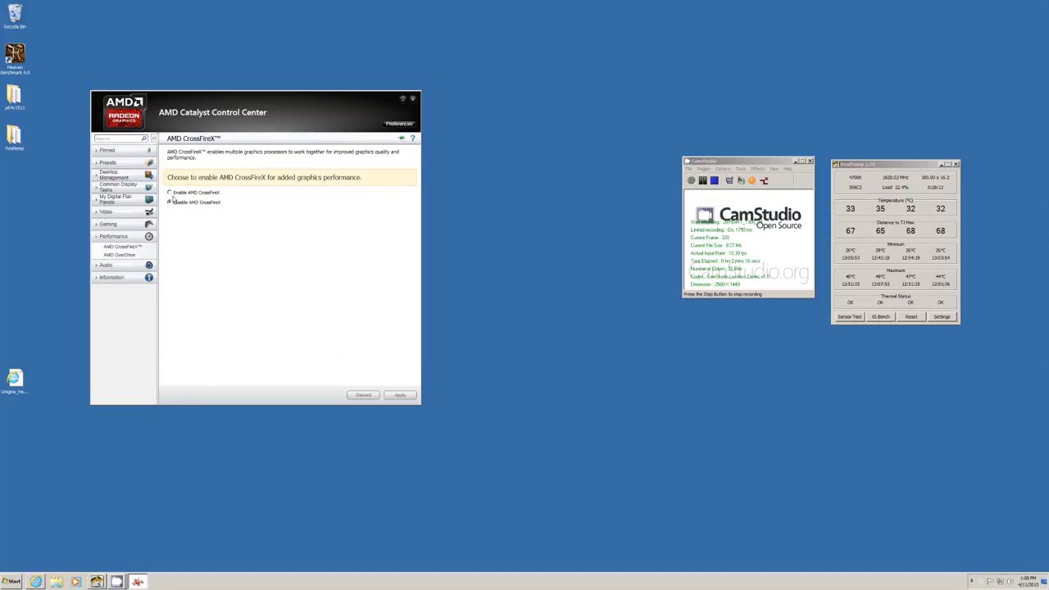
pyautogui.click(170, 192)
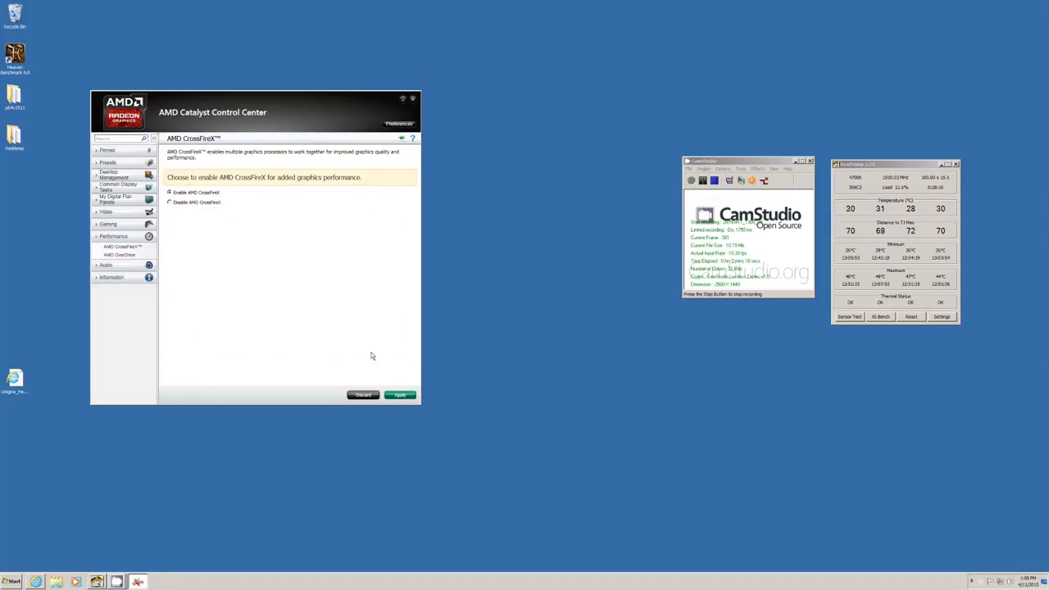